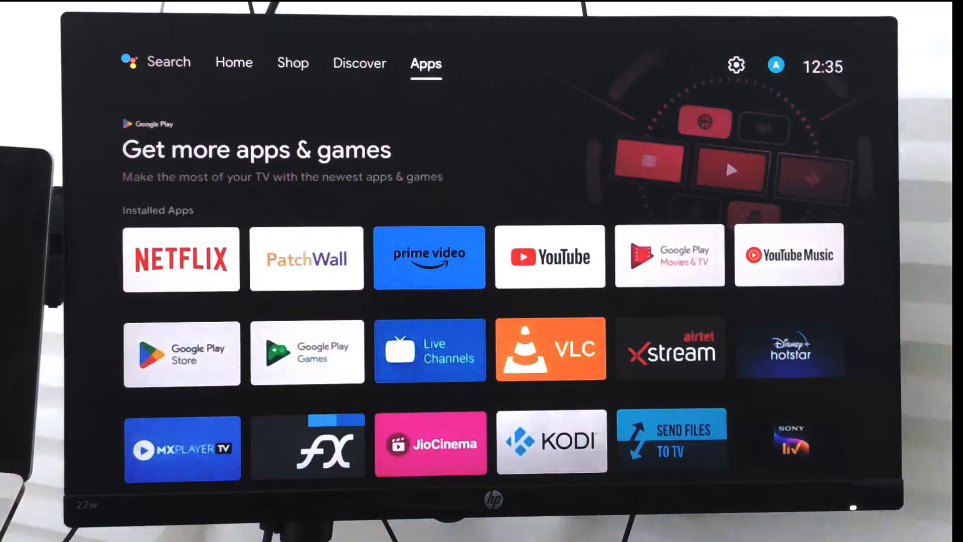
- Open the Settings panel from the gear icon on the Apps screen
{"action": "left_click", "coordinate": [775, 64]}
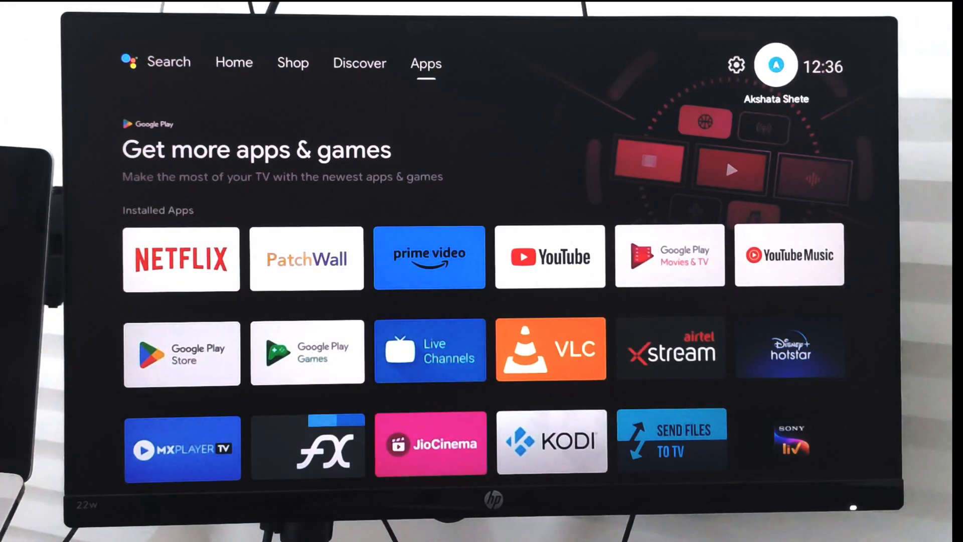
{"action": "left_click", "coordinate": [735, 64]}
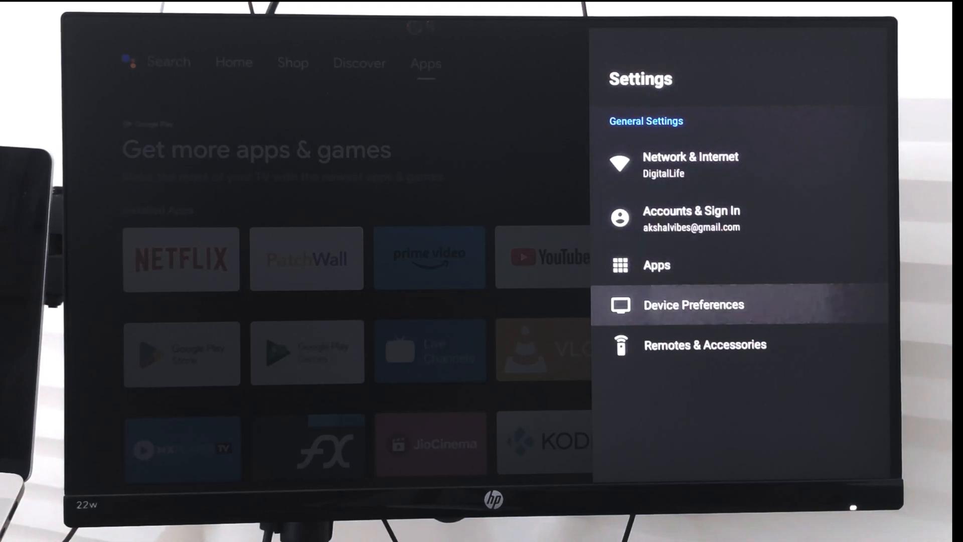
- Go through Device Preferences to the Security & restrictions page
{"action": "left_click", "coordinate": [693, 305]}
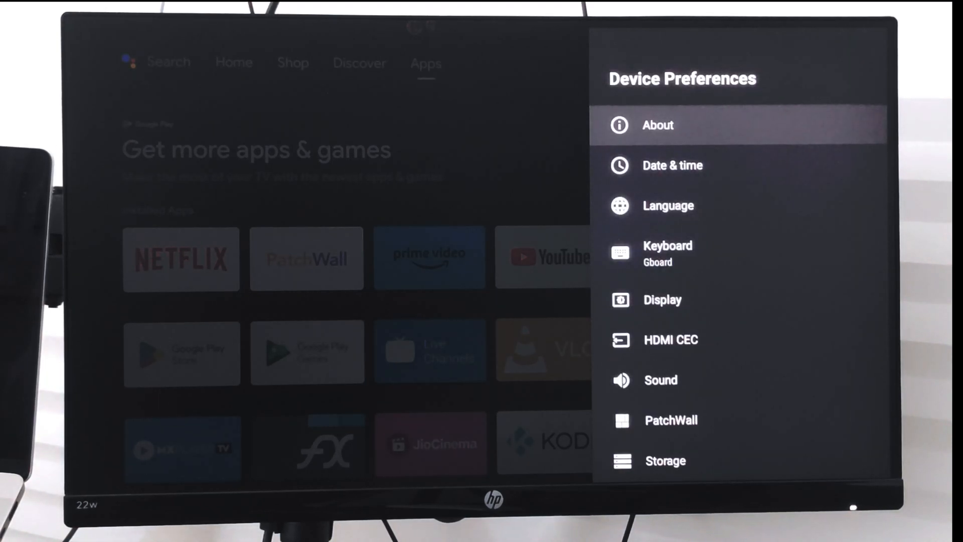
{"action": "scroll", "scroll_direction": "down", "scroll_amount": 3}
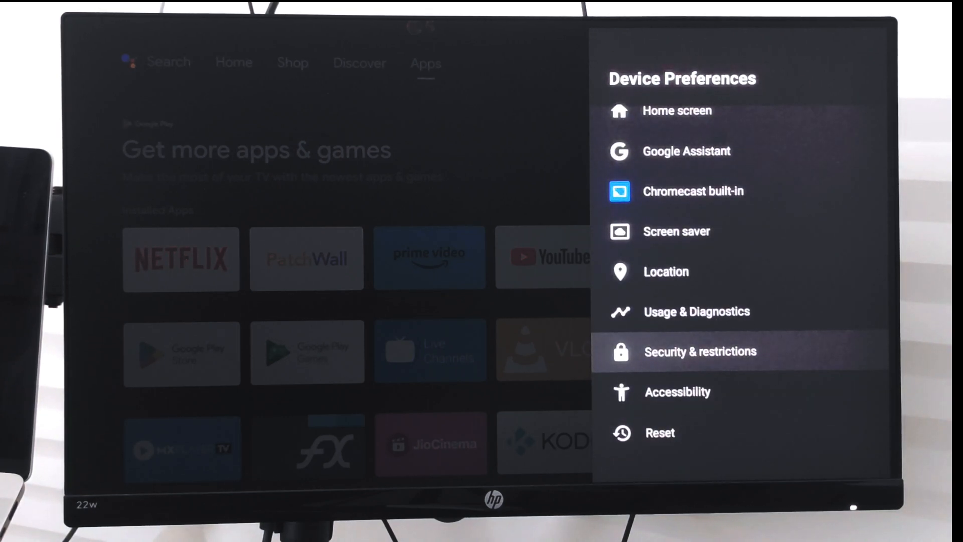
{"action": "left_click", "coordinate": [700, 351]}
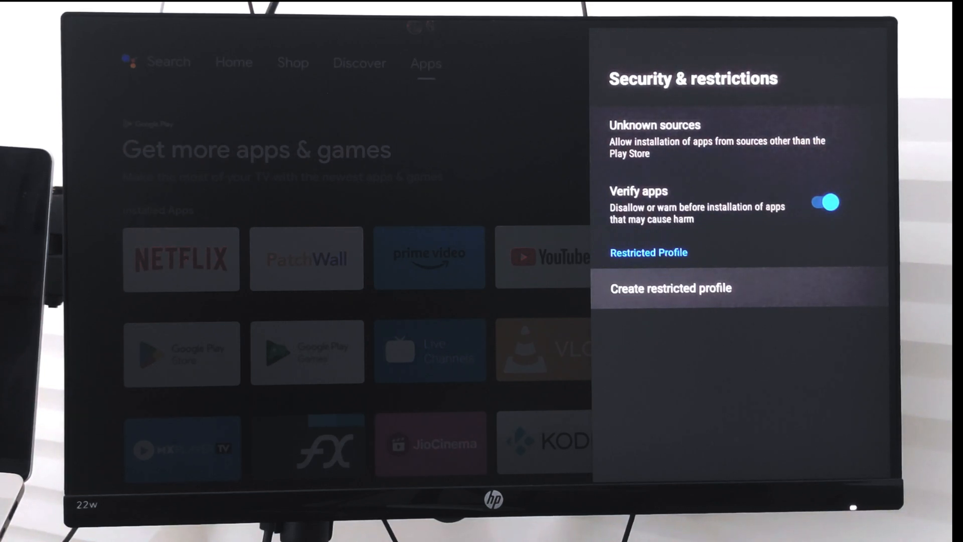
- Start creating a restricted profile and reach its Allowed apps list
{"action": "left_click", "coordinate": [670, 288]}
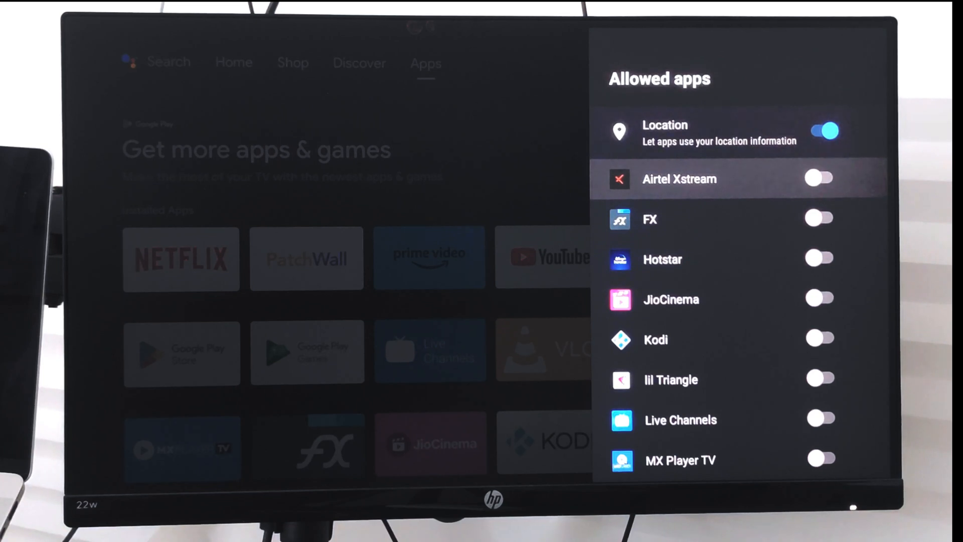
- Allow Netflix, Prime Video and YouTube in the restricted profile's app list
{"action": "scroll", "scroll_direction": "down", "scroll_amount": 3}
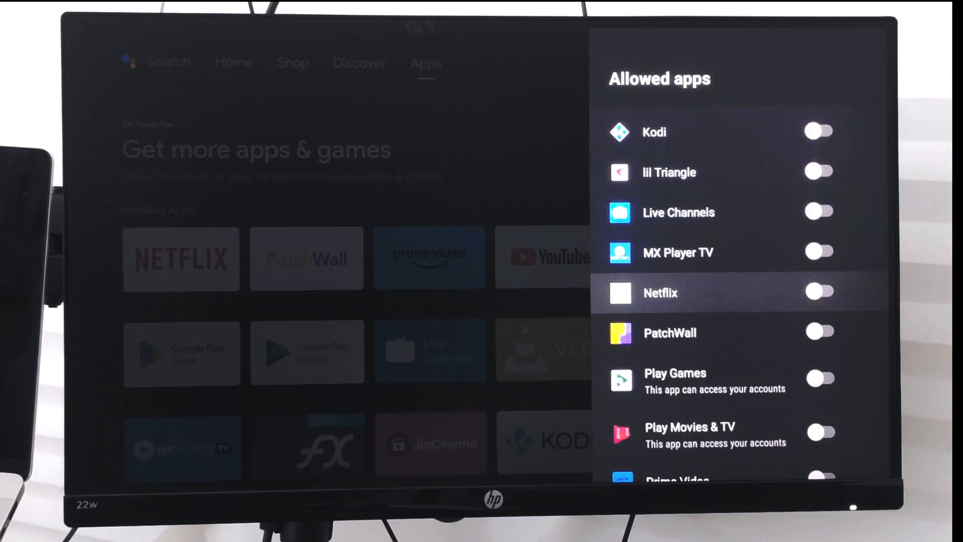
{"action": "scroll", "scroll_direction": "down", "scroll_amount": 3}
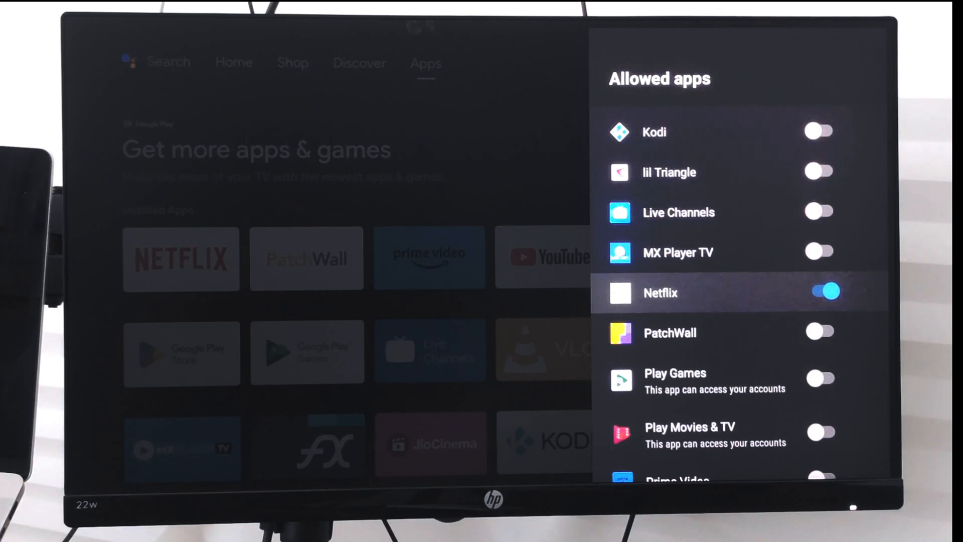
{"action": "scroll", "scroll_direction": "down", "scroll_amount": 3}
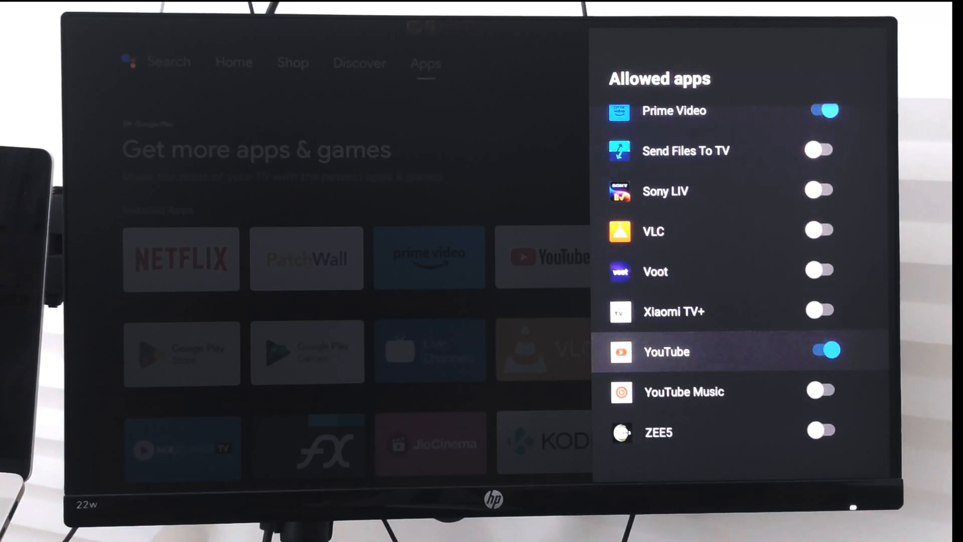
{"action": "scroll", "scroll_direction": "up", "scroll_amount": 3}
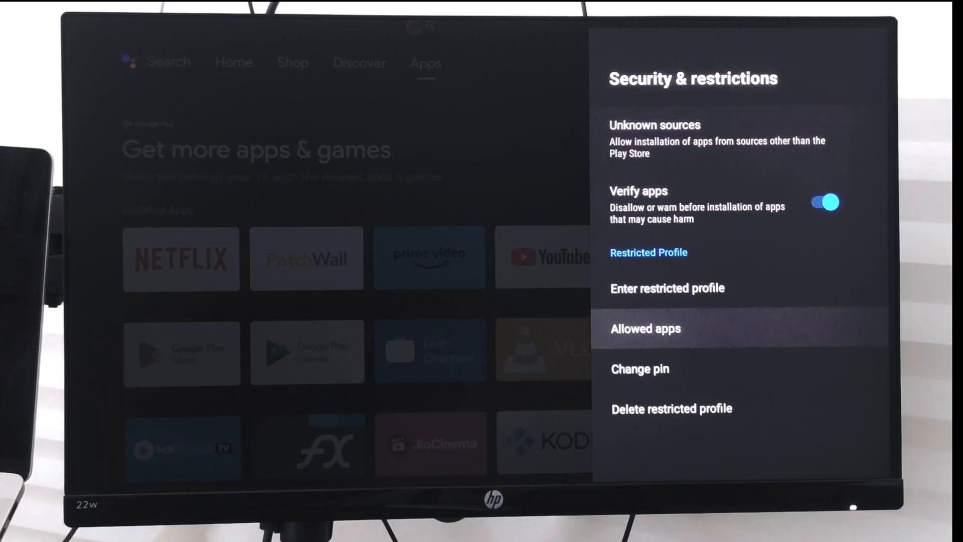
- Review the allowed apps, then enter the restricted profile
{"action": "left_click", "coordinate": [645, 328]}
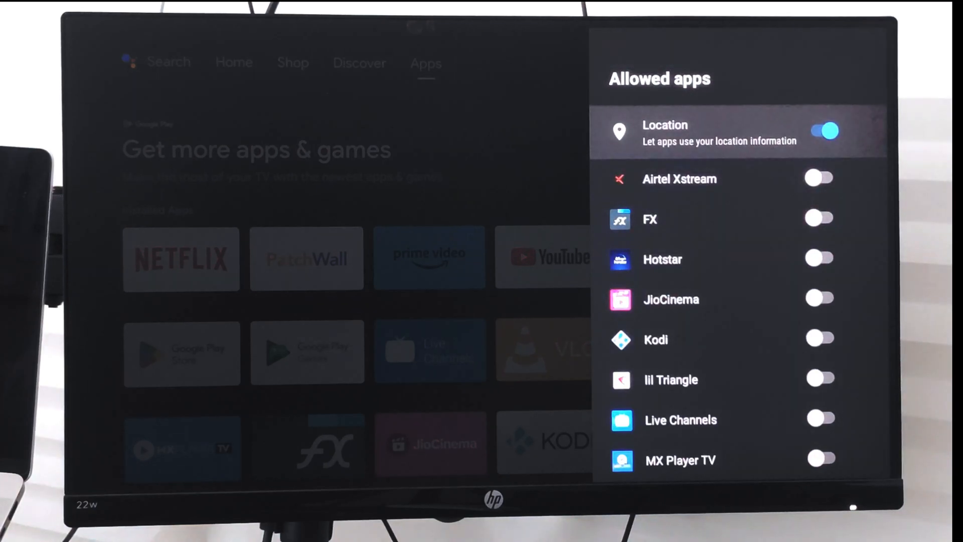
{"action": "scroll", "scroll_direction": "down", "scroll_amount": 3}
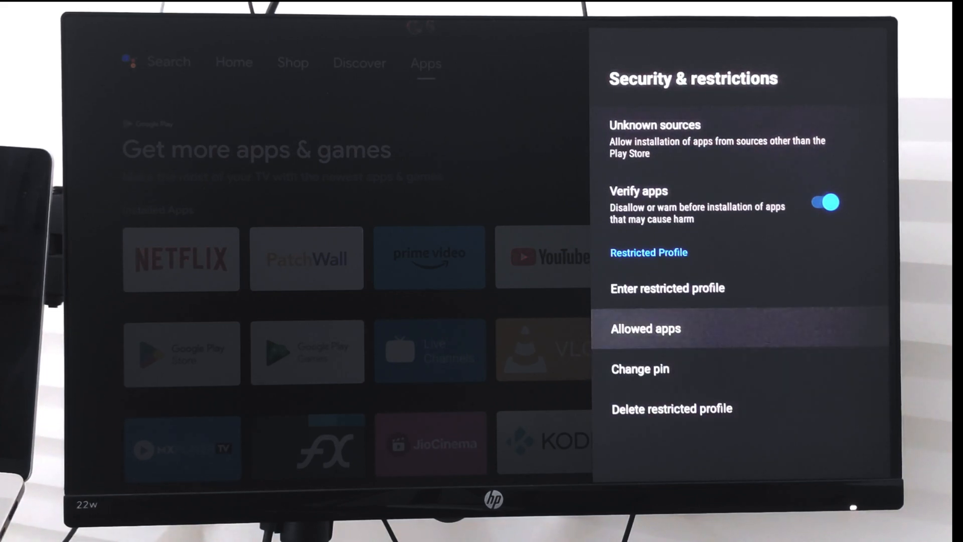
{"action": "left_click", "coordinate": [667, 288]}
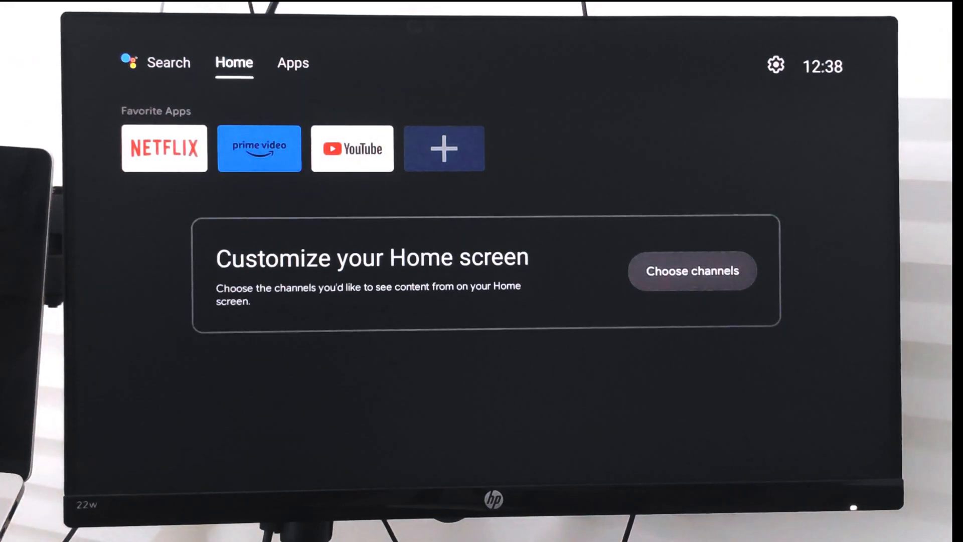
- Browse the restricted profile's Home and Apps tabs, ending on the Apps list
{"action": "left_click", "coordinate": [293, 63]}
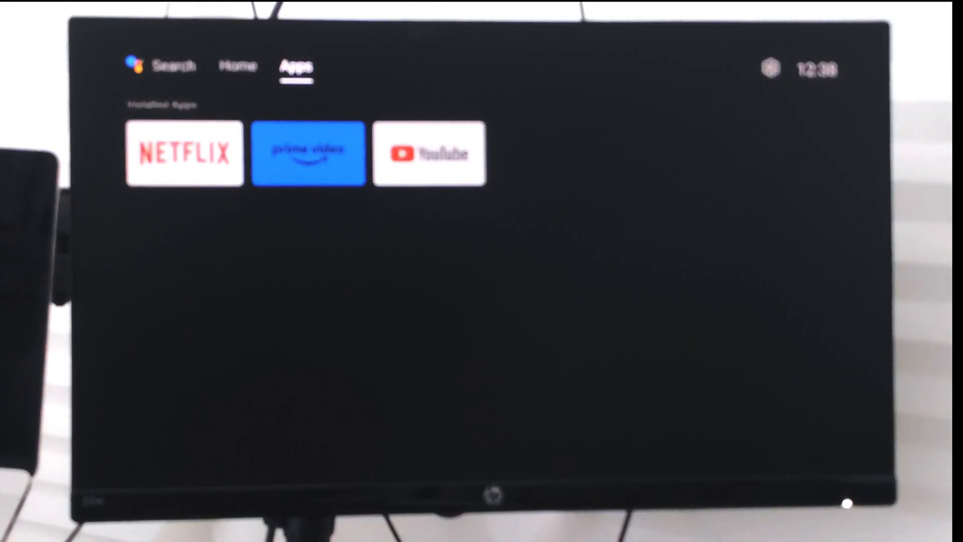
{"action": "left_click", "coordinate": [234, 62]}
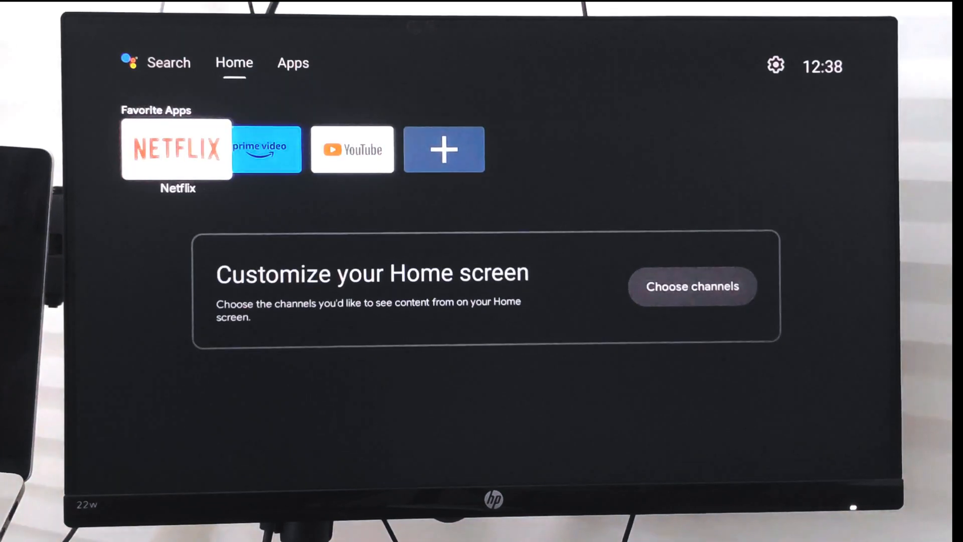
{"action": "left_click", "coordinate": [259, 152]}
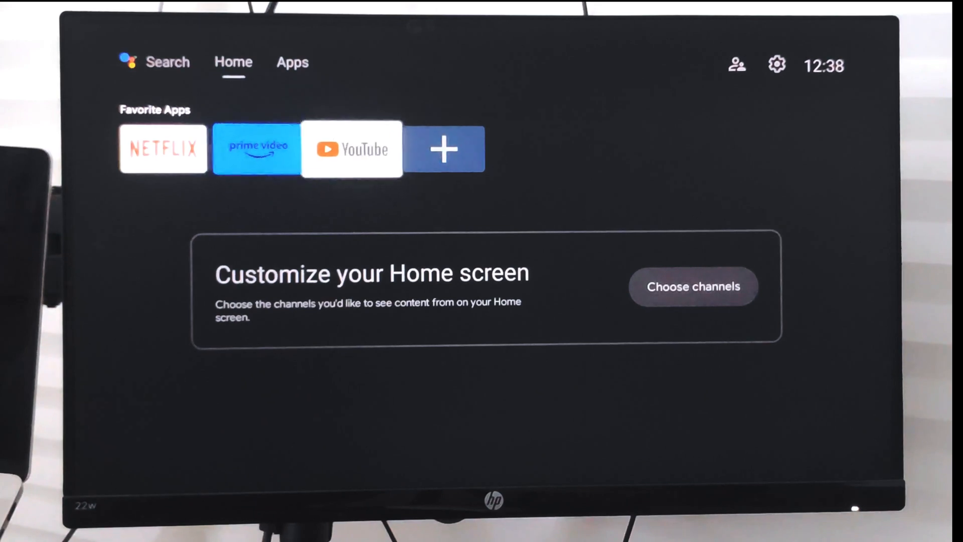
{"action": "left_click", "coordinate": [292, 62]}
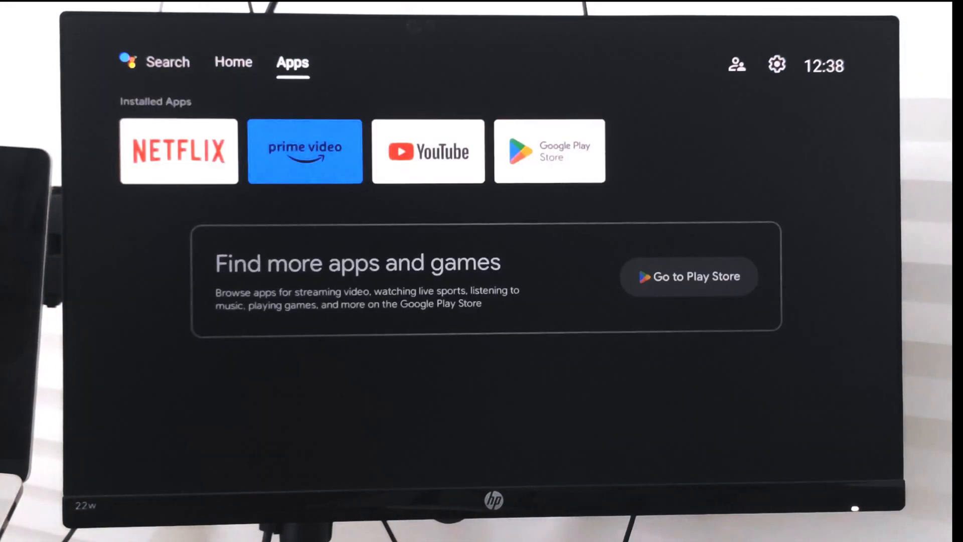
{"action": "mouse_move", "coordinate": [776, 64]}
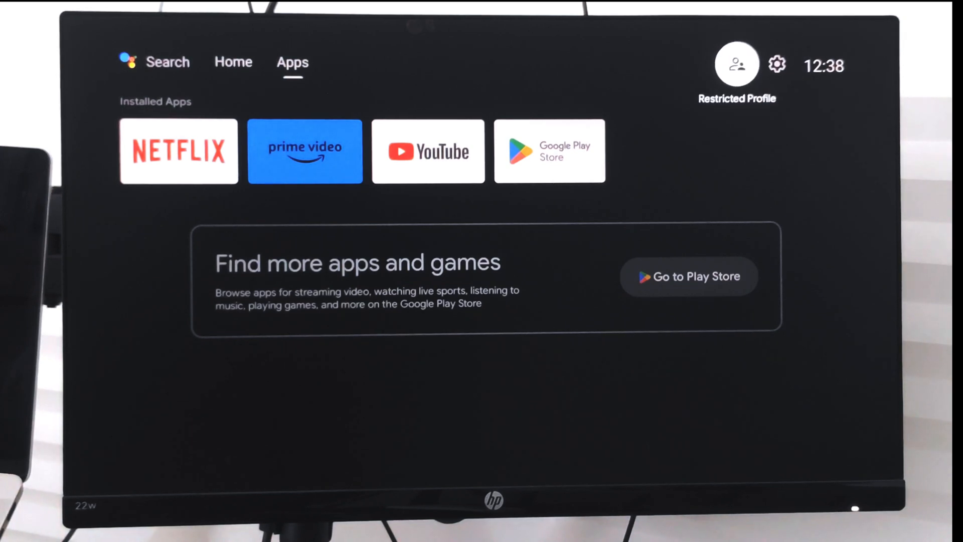
- Choose Exit restricted profile from the profile icon, bringing up the PIN prompt
{"action": "left_click", "coordinate": [737, 64]}
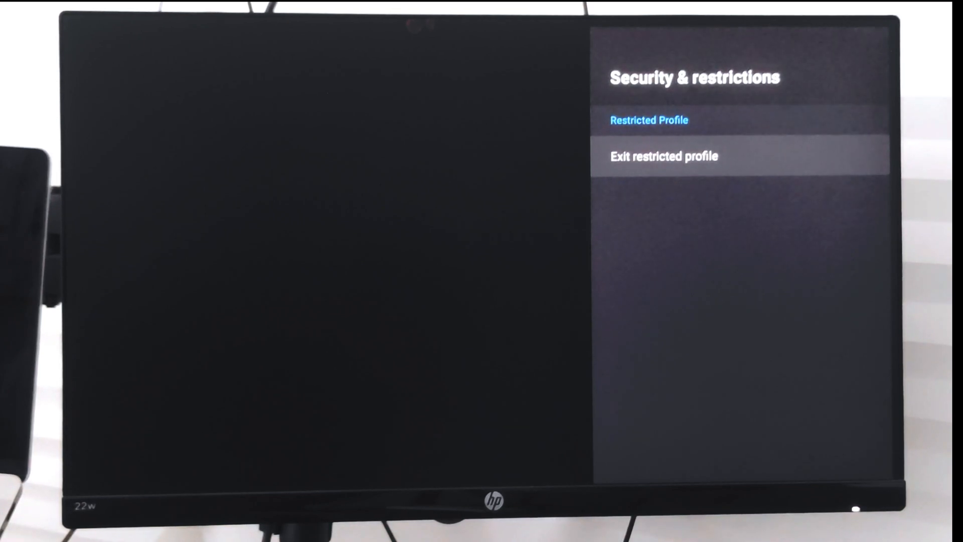
{"action": "left_click", "coordinate": [663, 157]}
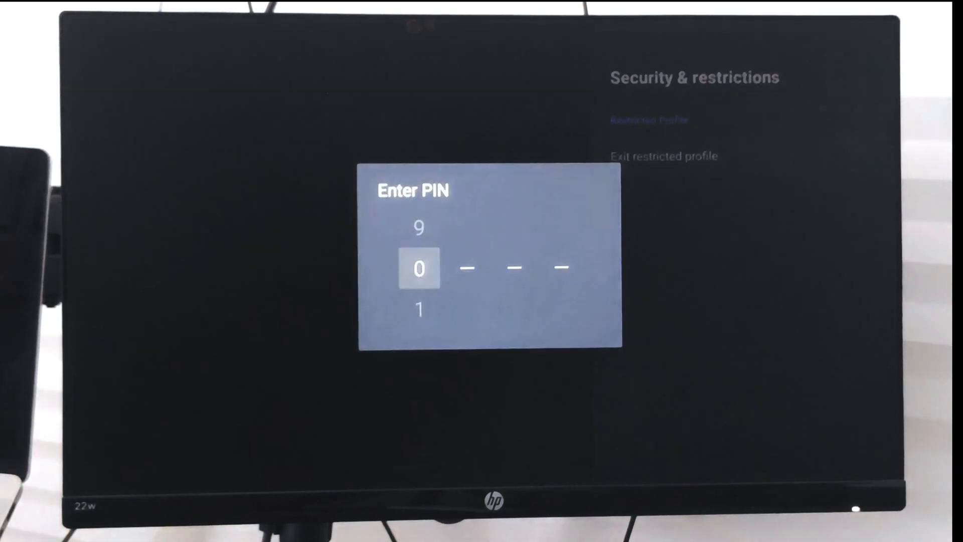